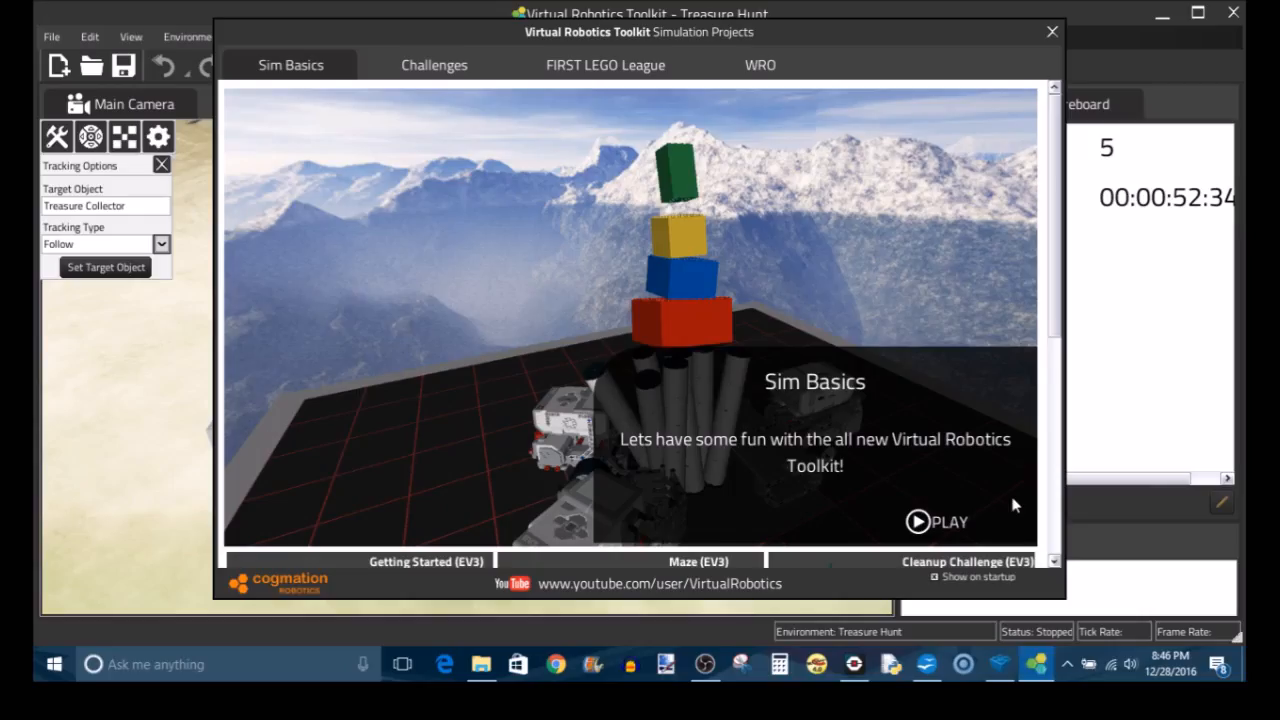
{"action": "mouse_move", "coordinate": [490, 432]}
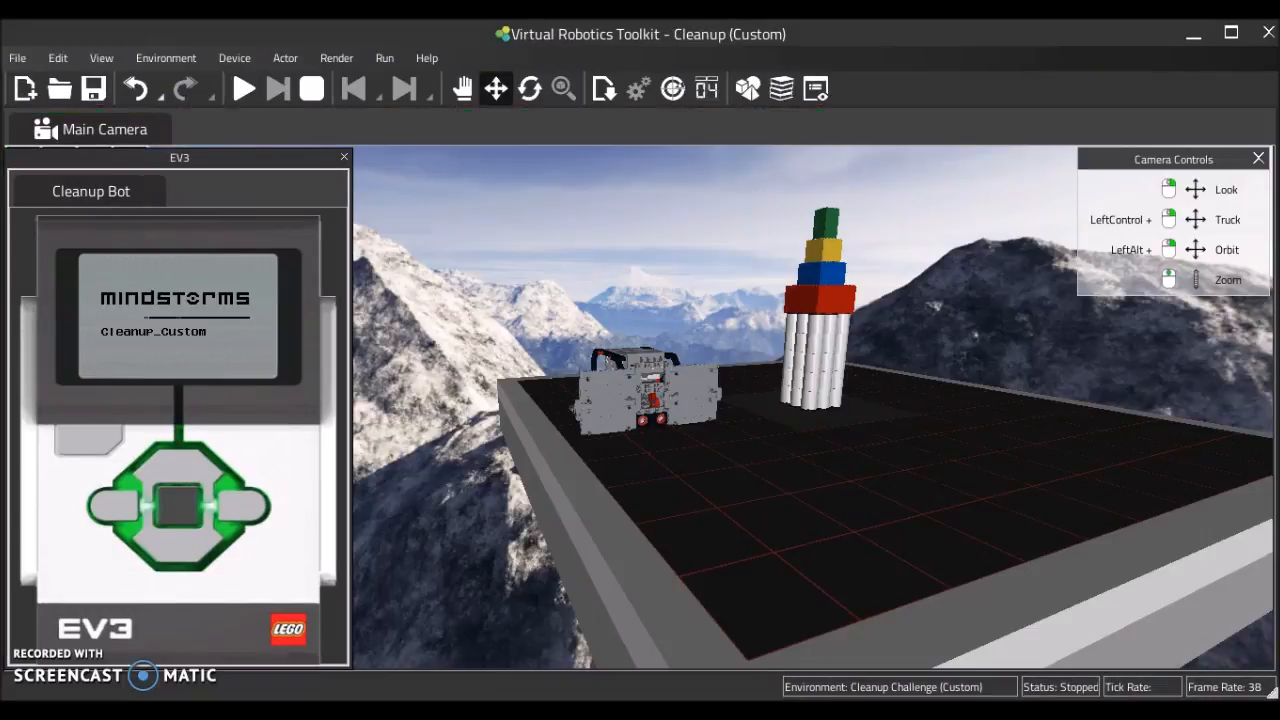
{"action": "left_click", "coordinate": [244, 88]}
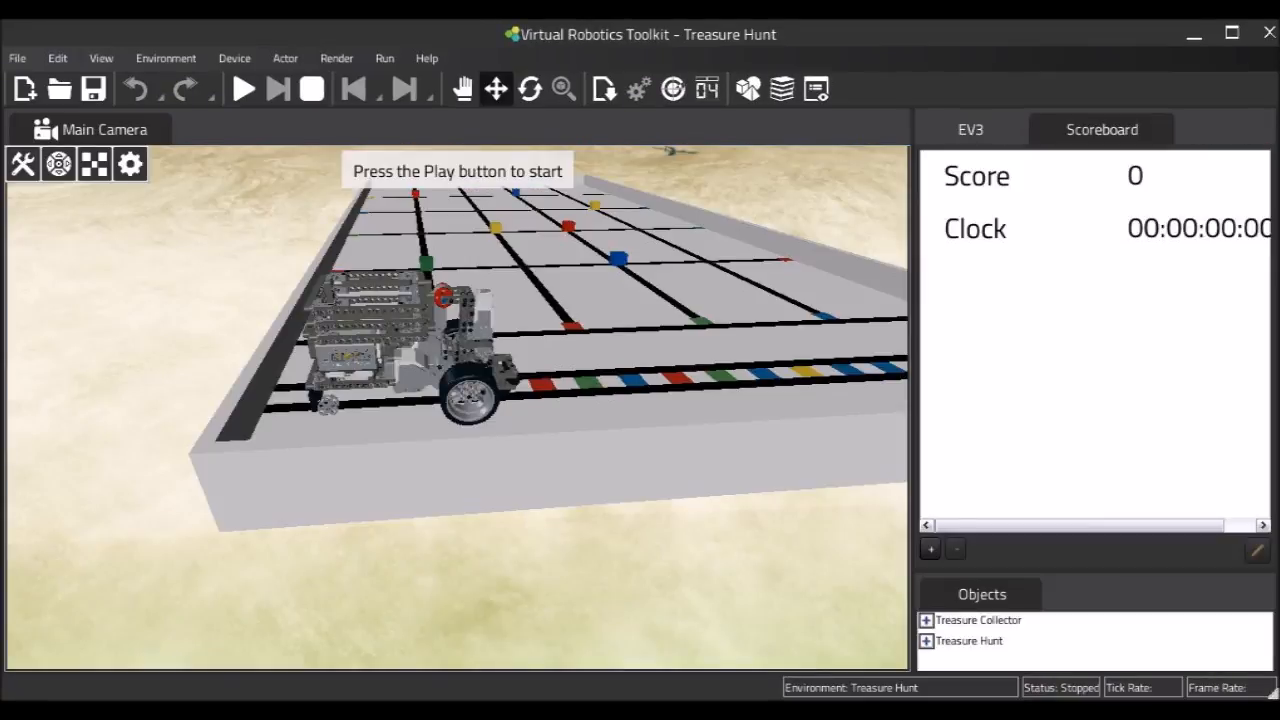
- Bring up the Simulation Projects browser from the File menu to pick the next environment
{"action": "left_click", "coordinate": [244, 88]}
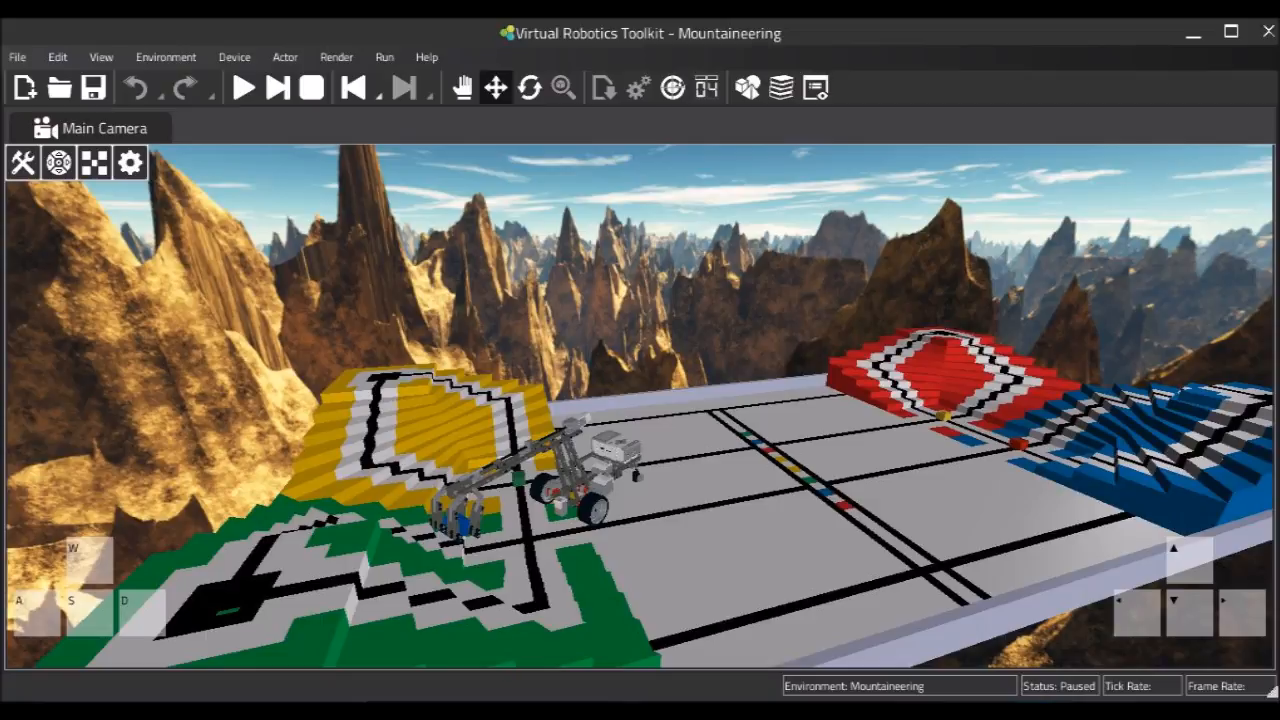
{"action": "left_click", "coordinate": [244, 88]}
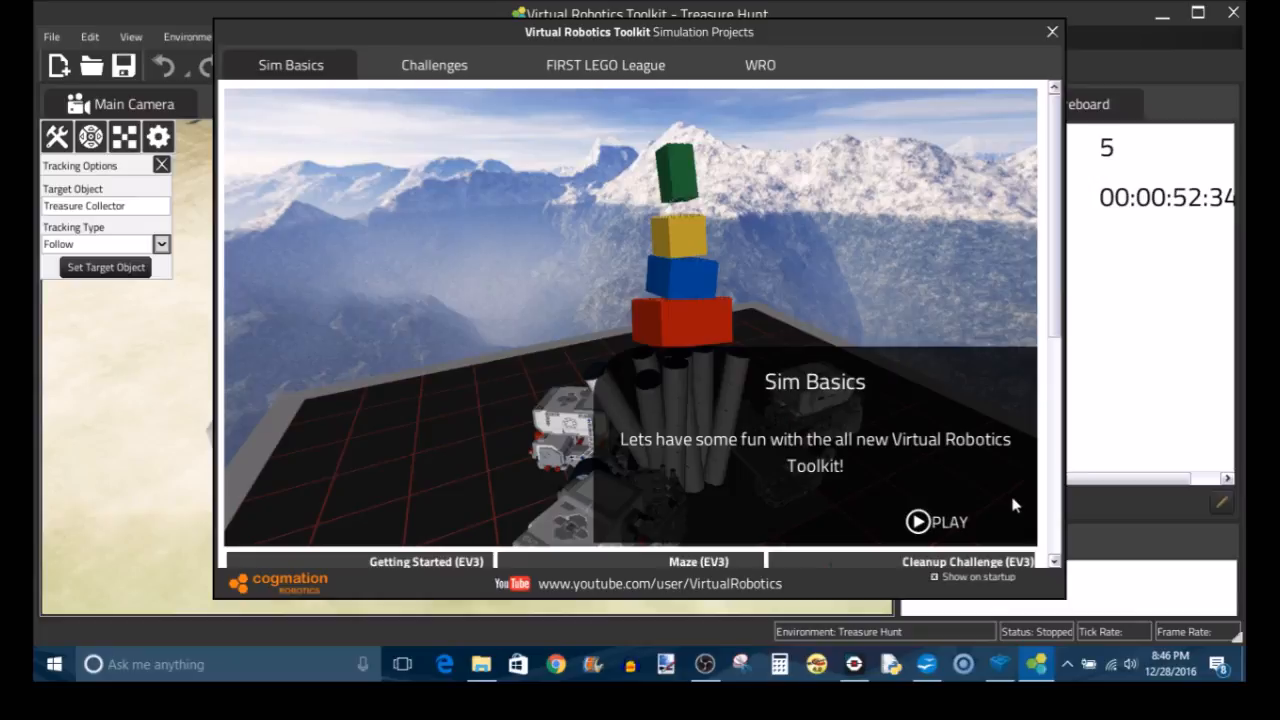
{"action": "mouse_move", "coordinate": [484, 424]}
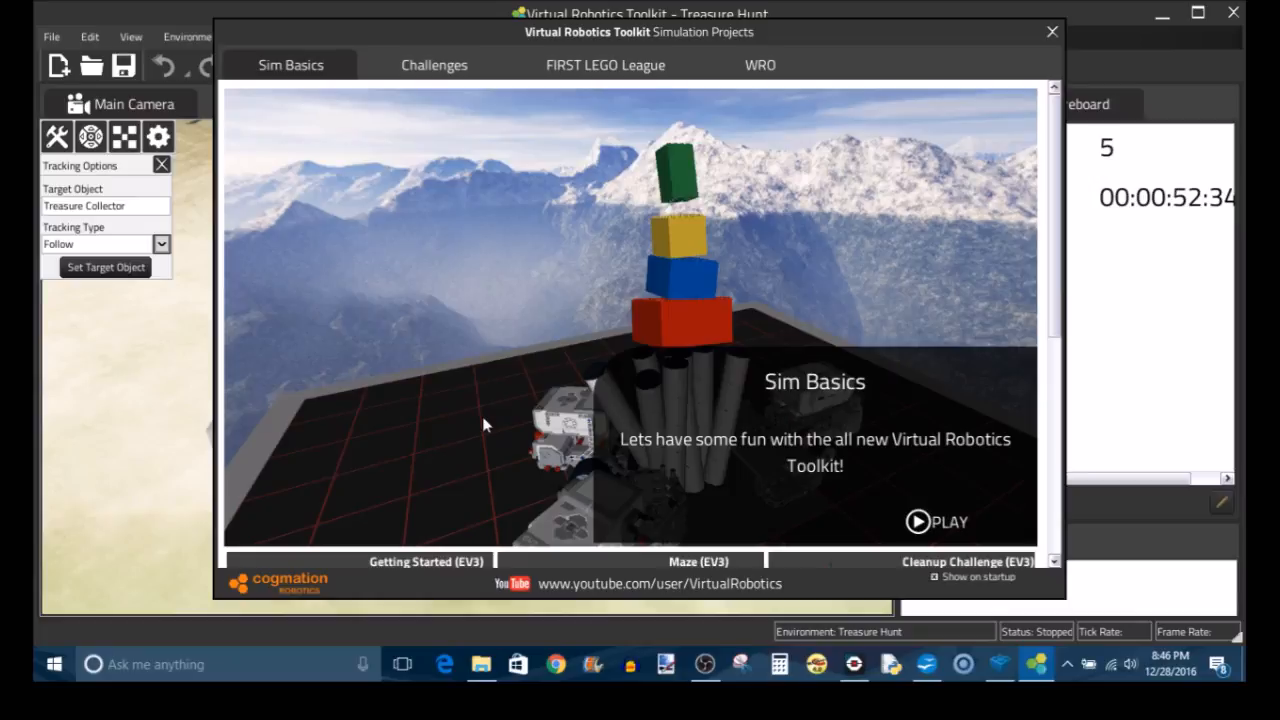
{"action": "mouse_move", "coordinate": [490, 432]}
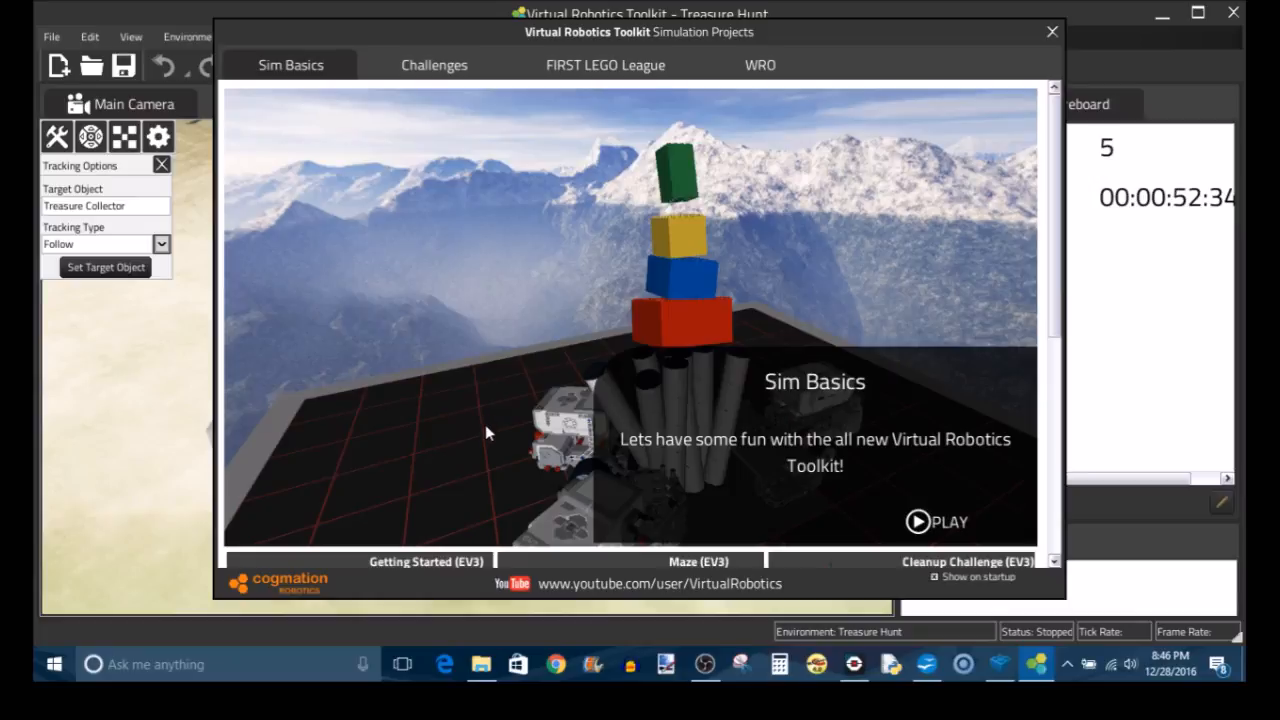